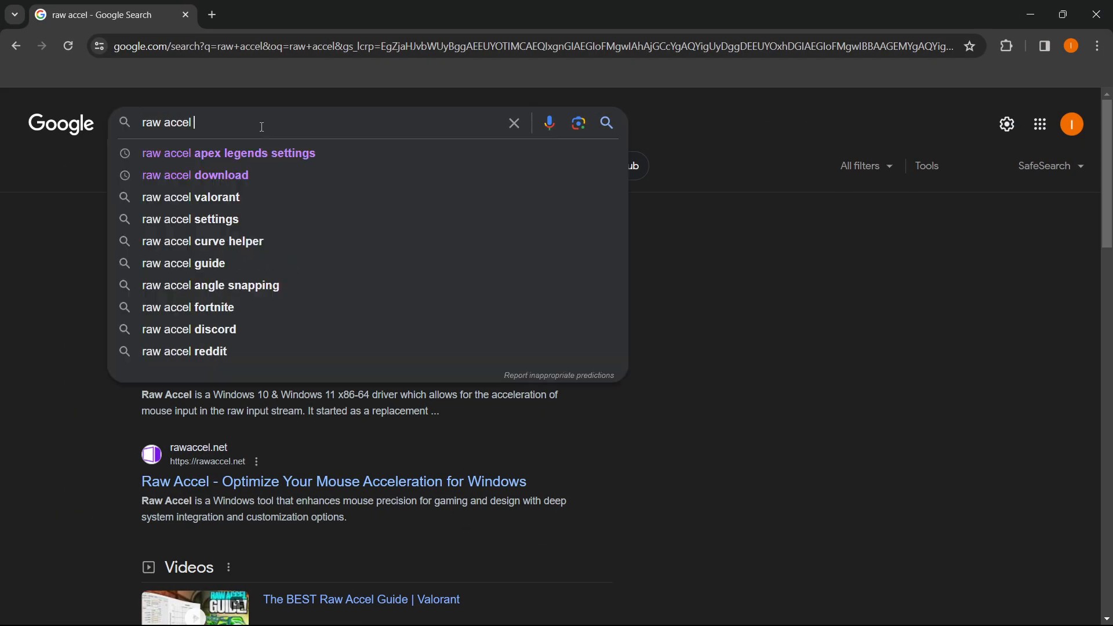
Step: Search Google for 'raw accel download' to find the rawaccel GitHub releases
click(195, 175)
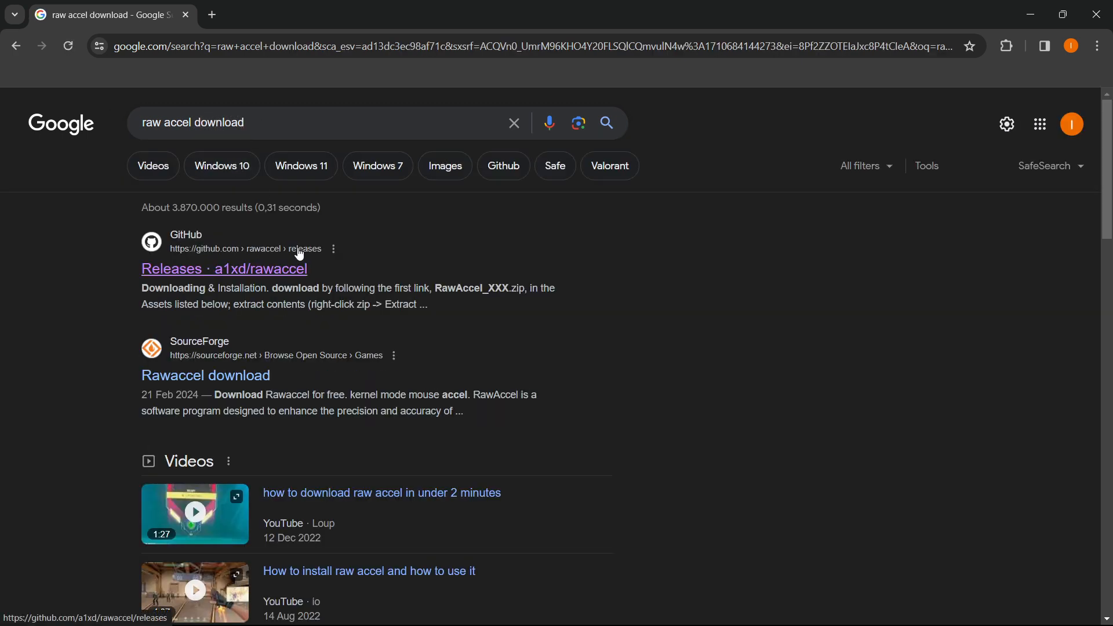
mouse_move(191, 265)
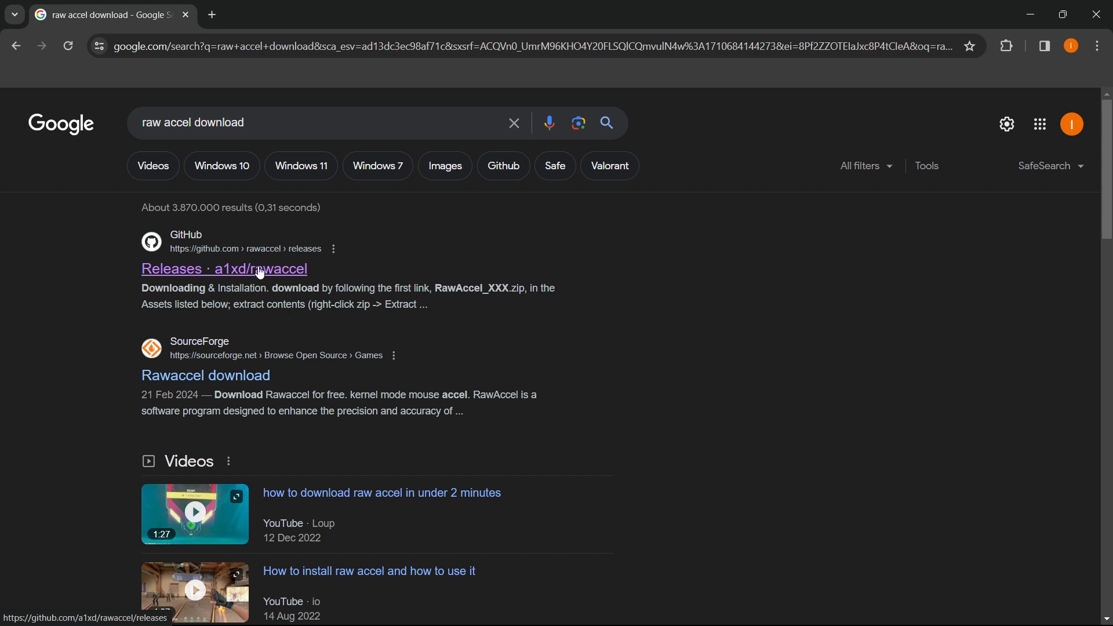
Step: Open the a1xd/rawaccel Releases page and scroll to the v1.6.1 assets with RawAccel_v1.6.1.zip
click(224, 269)
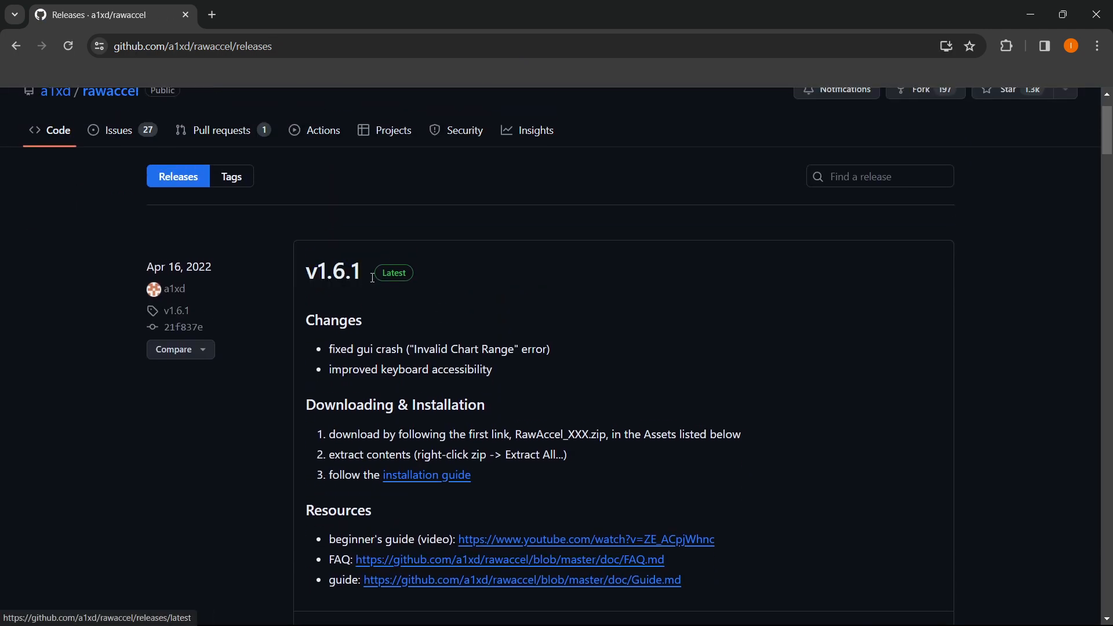
scroll(up, 3)
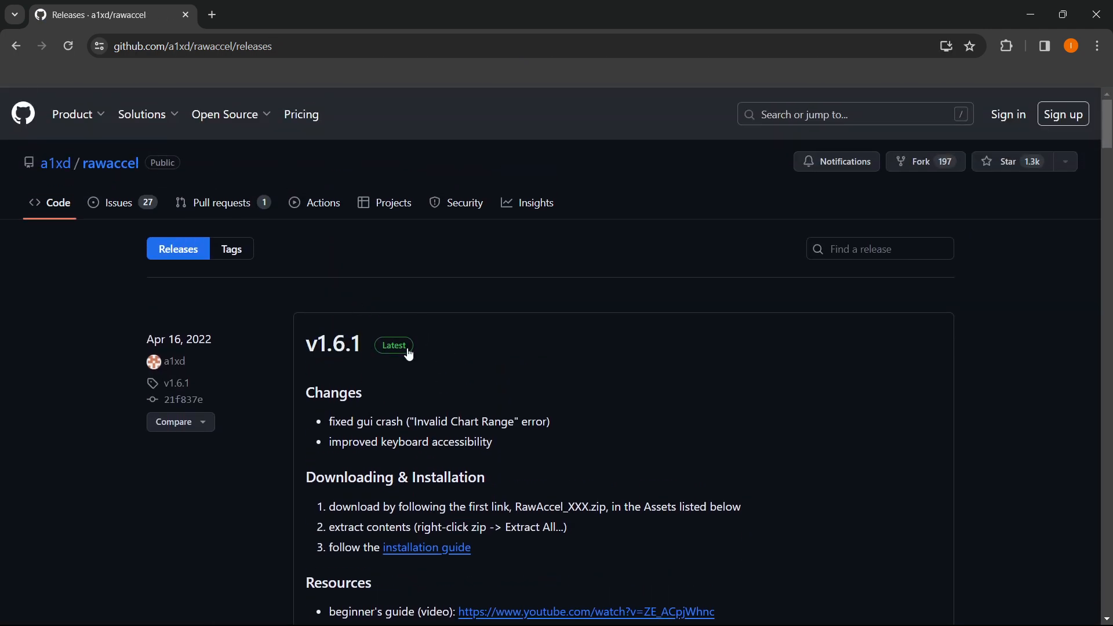
scroll(down, 3)
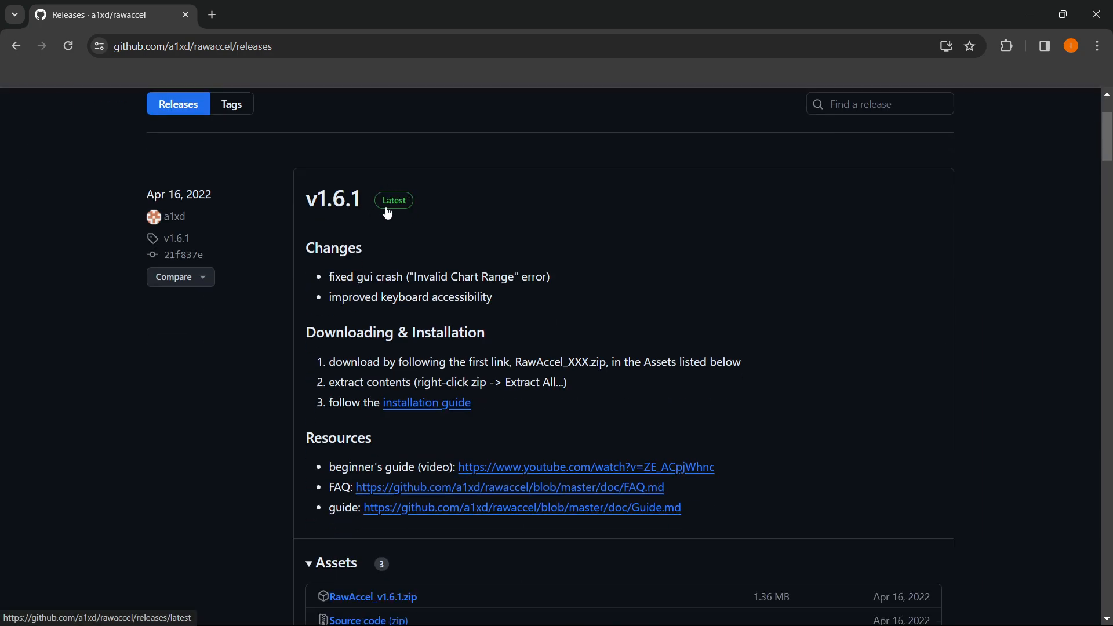
scroll(down, 3)
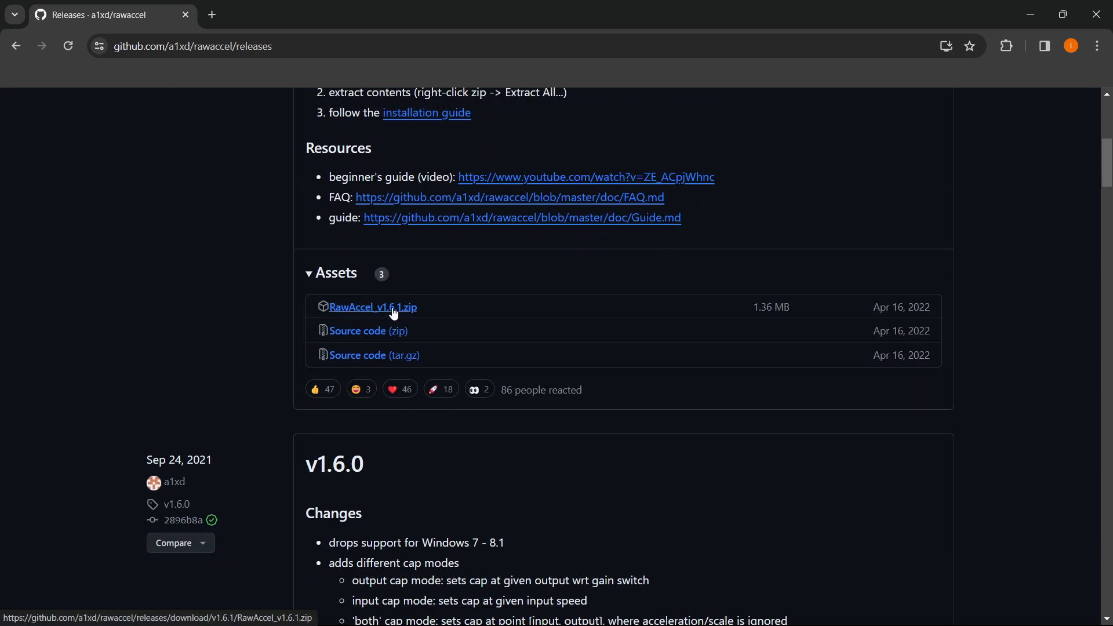
mouse_move(414, 317)
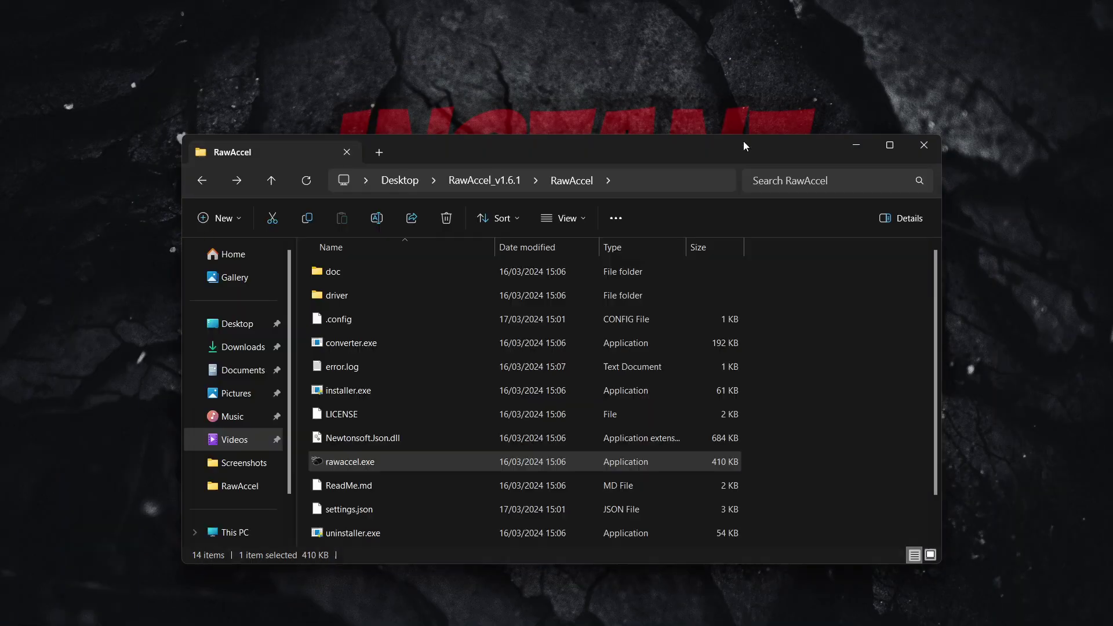
mouse_move(519, 391)
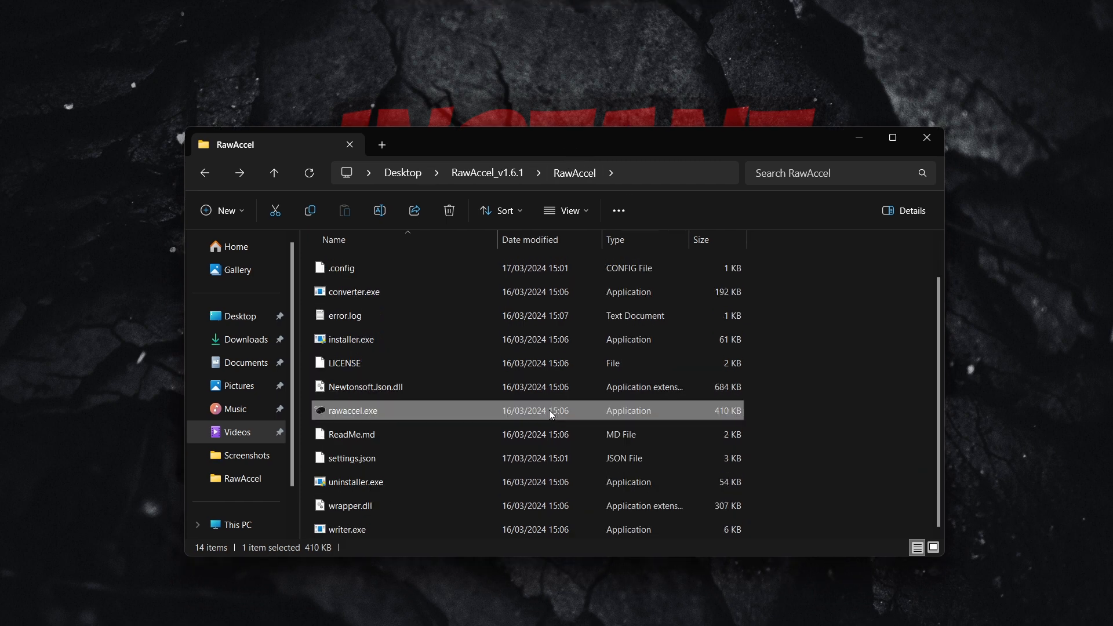
mouse_move(495, 413)
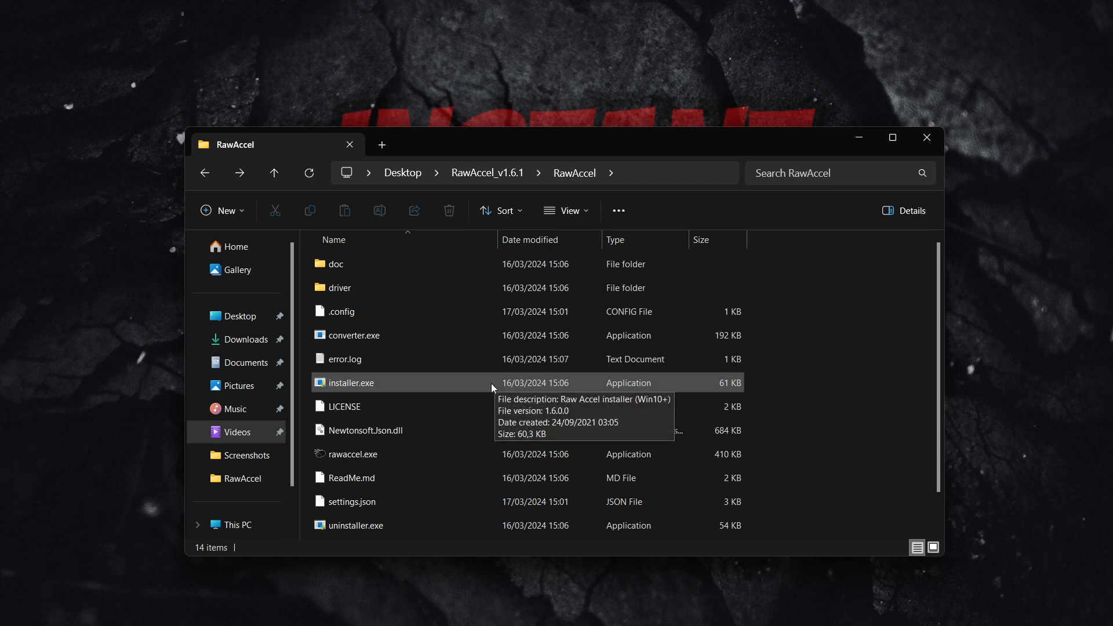
mouse_move(401, 384)
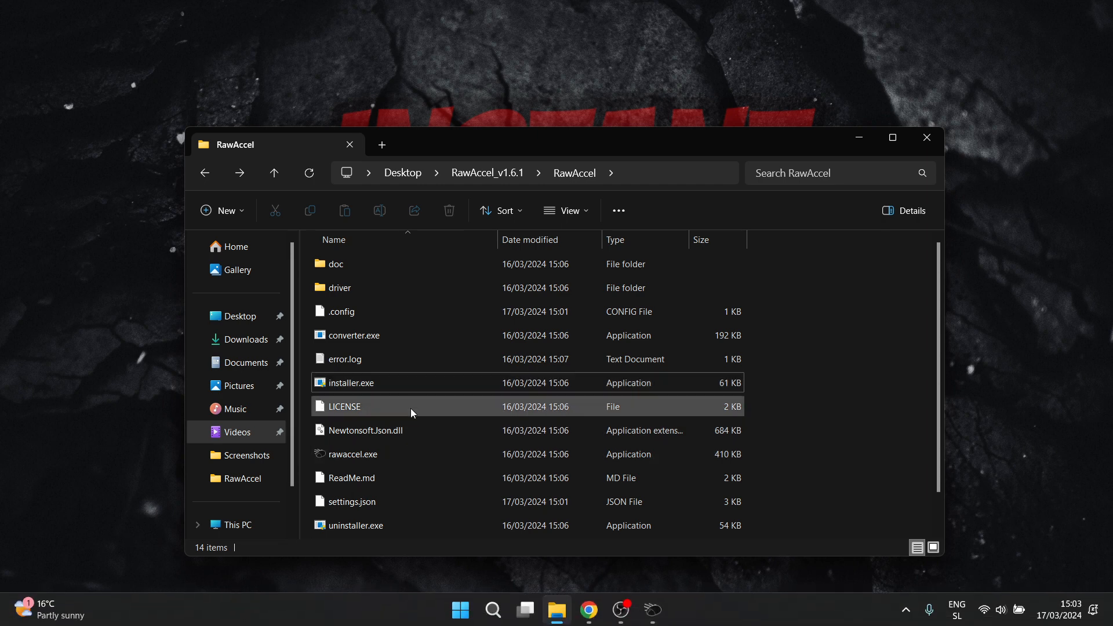
mouse_move(507, 375)
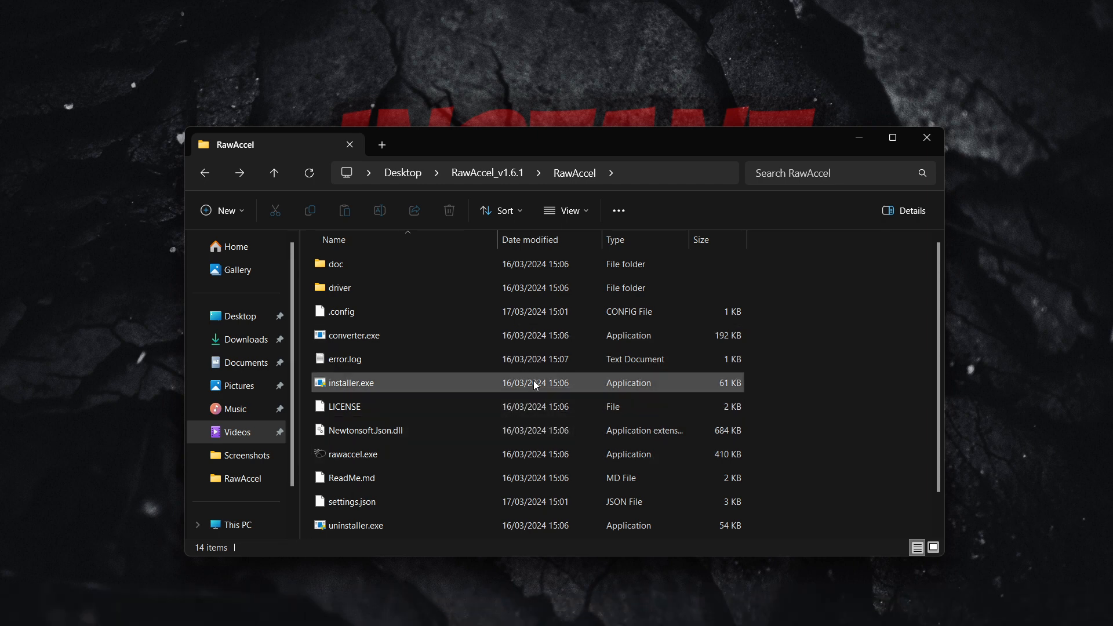
mouse_move(567, 391)
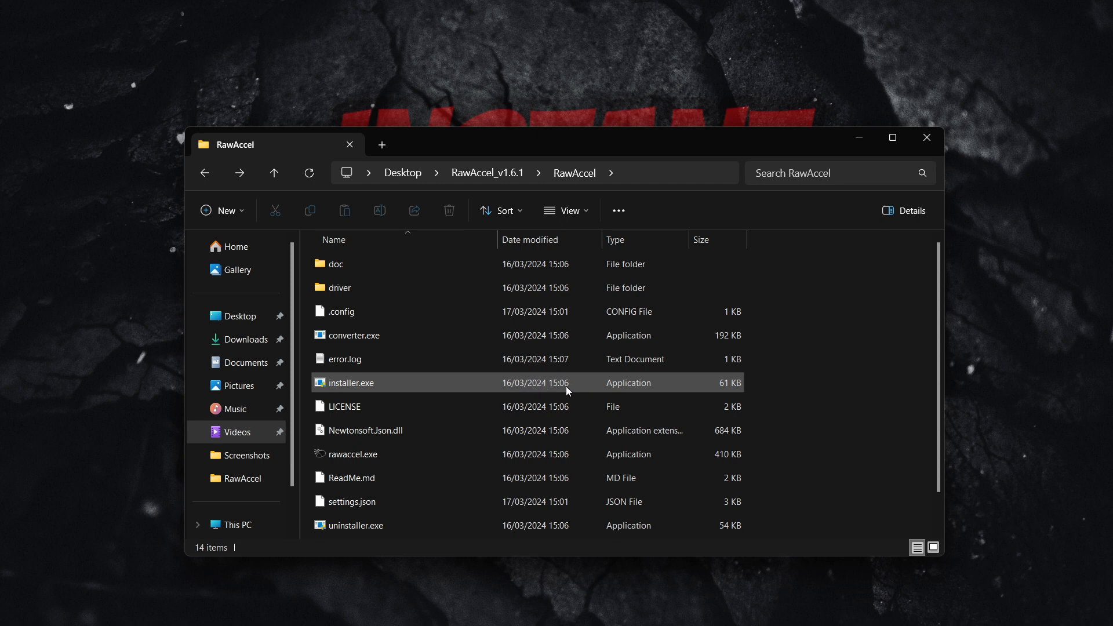
mouse_move(464, 385)
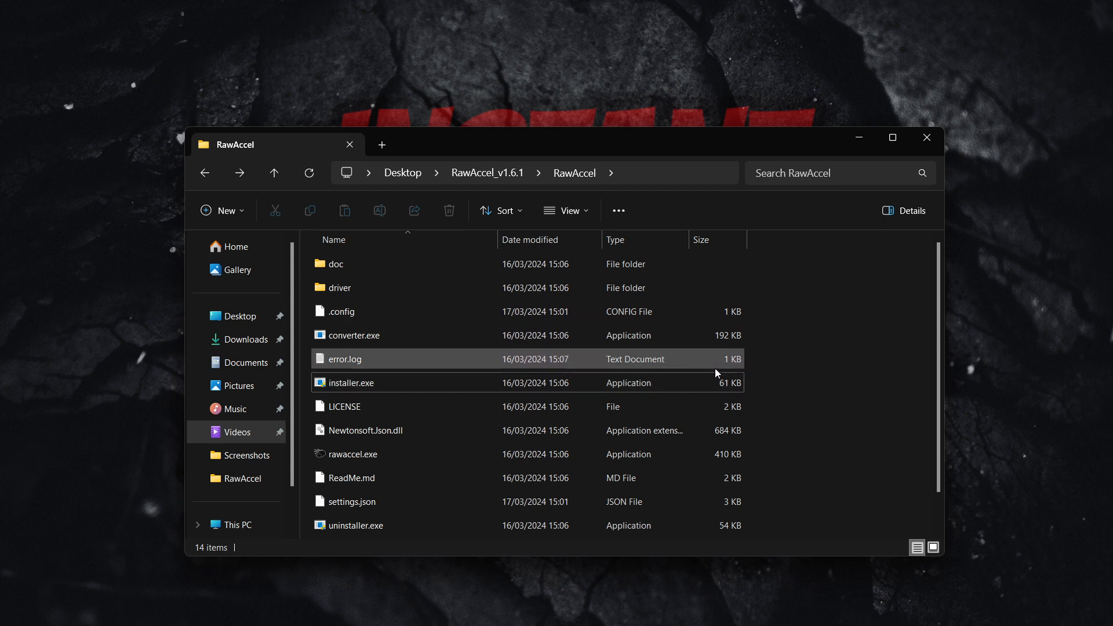
Step: Launch rawaccel.exe from the Desktop > RawAccel_v1.6.1 > RawAccel folder
click(351, 382)
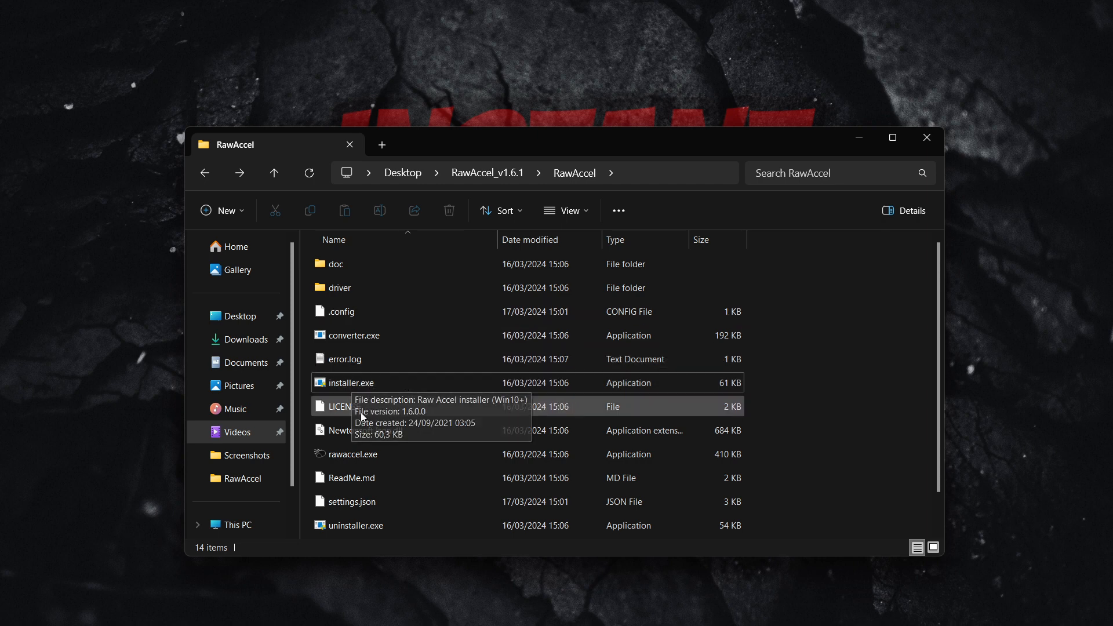
mouse_move(371, 463)
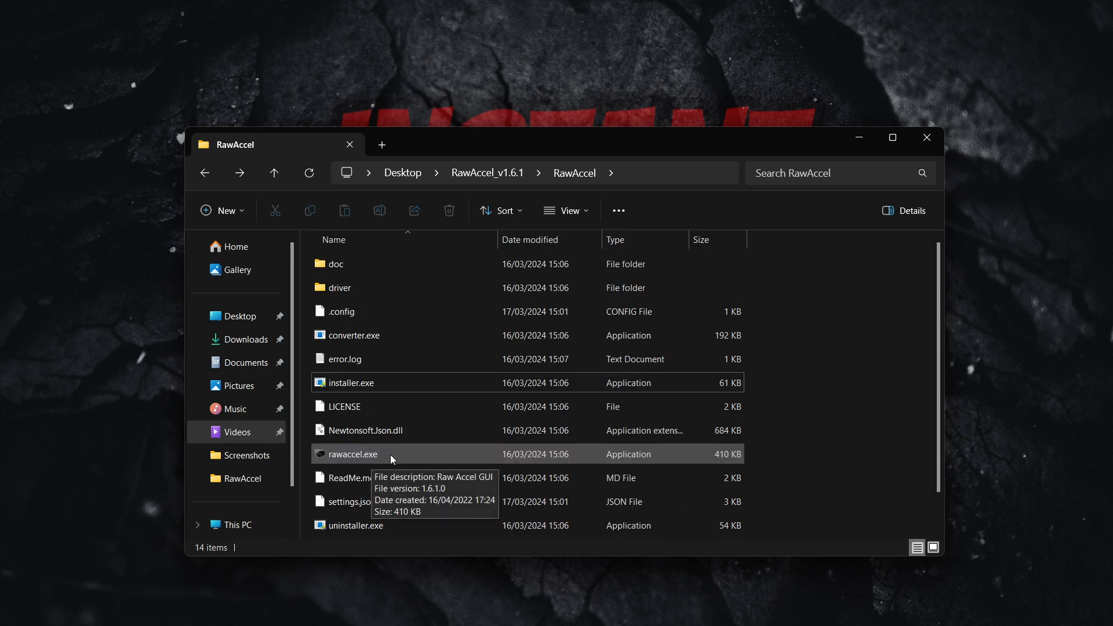
double_click(352, 454)
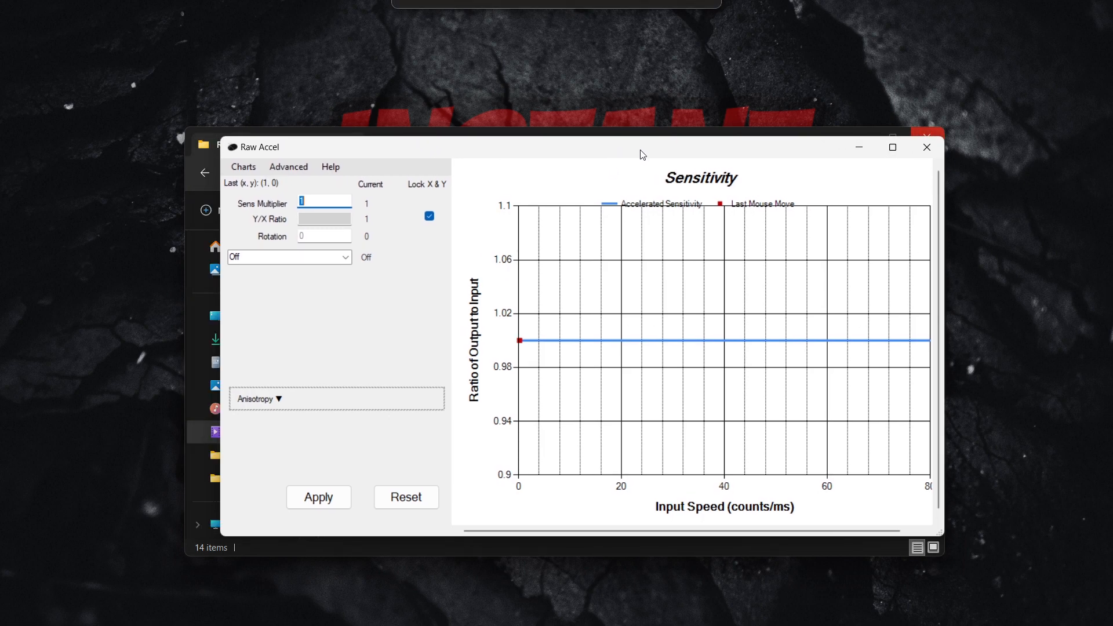
drag(639, 154, 601, 152)
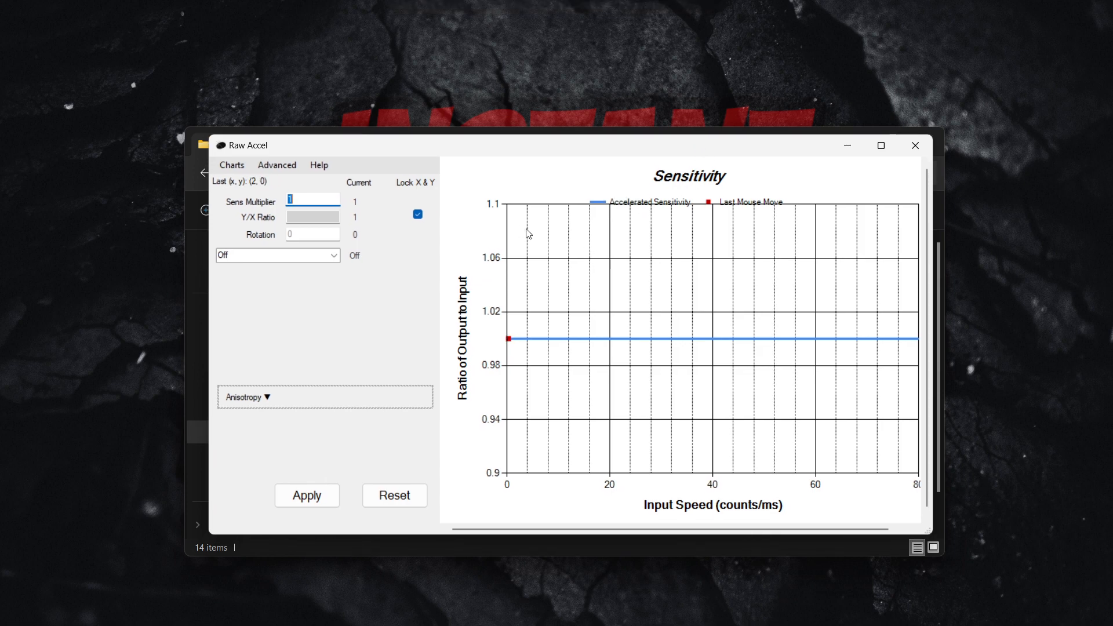
mouse_move(661, 171)
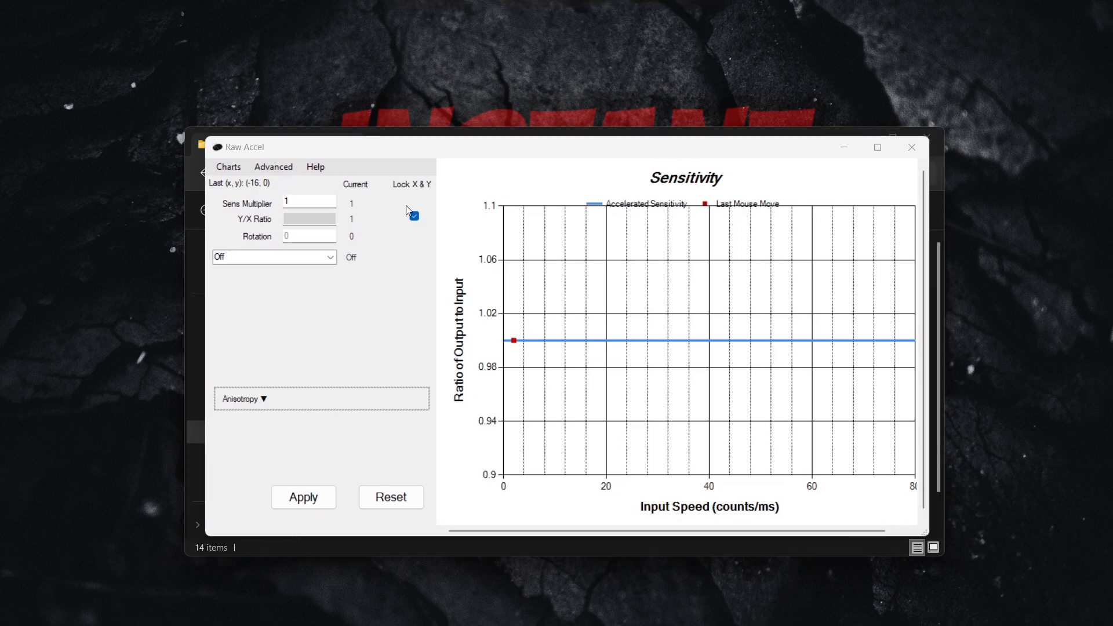
Step: Rescale the chart with Charts > Scale by Mouse Settings, using the 1000 poll rate
click(228, 167)
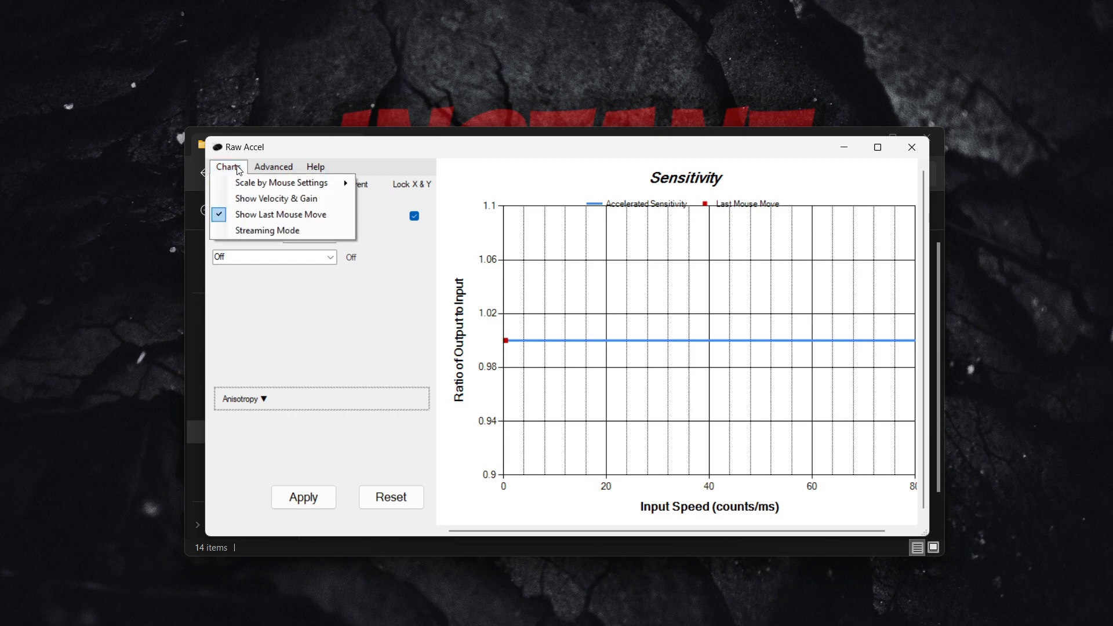
mouse_move(254, 185)
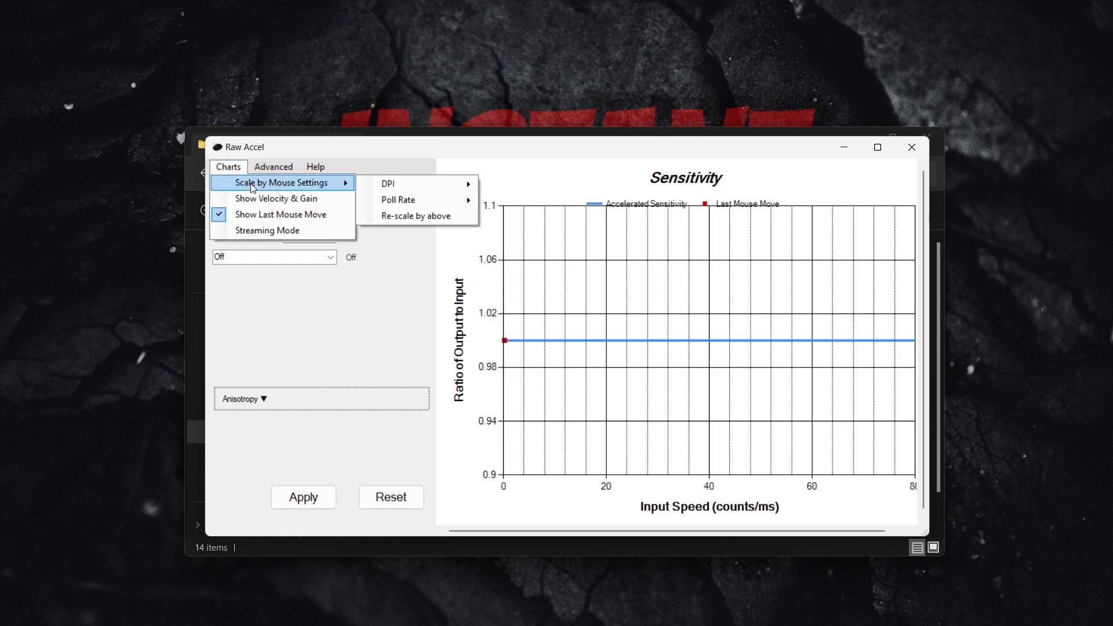
mouse_move(421, 200)
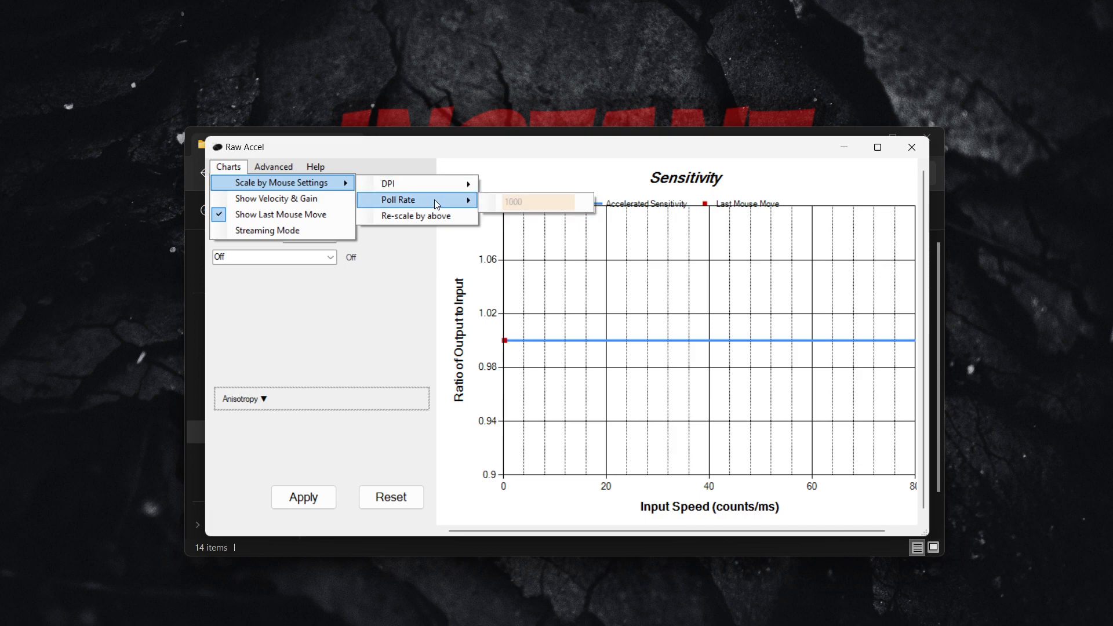
mouse_move(432, 221)
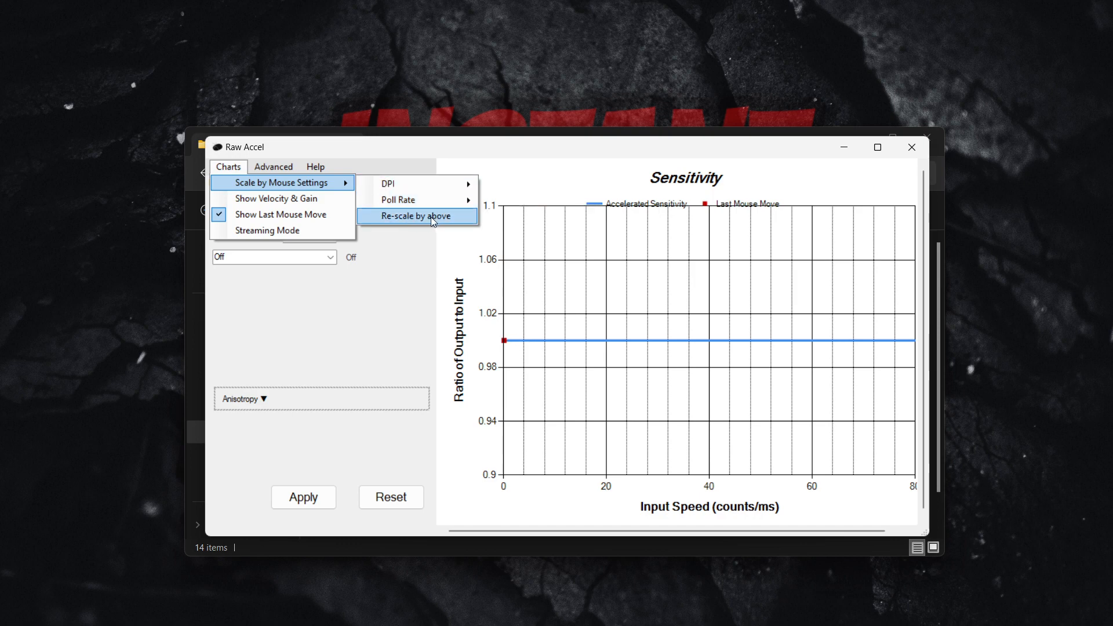
click(417, 216)
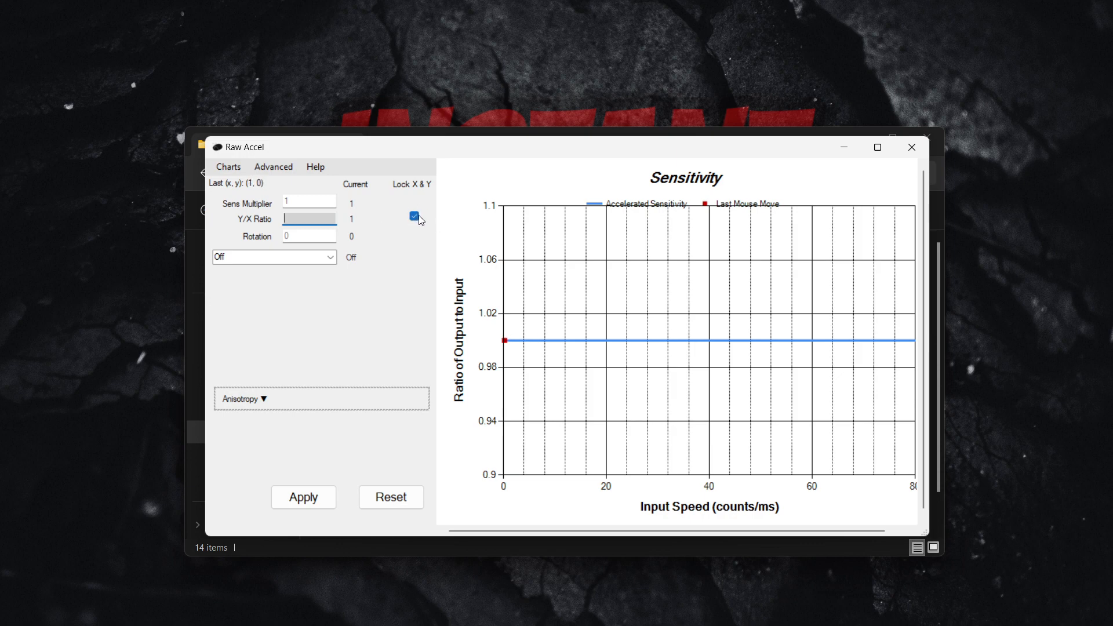
mouse_move(430, 226)
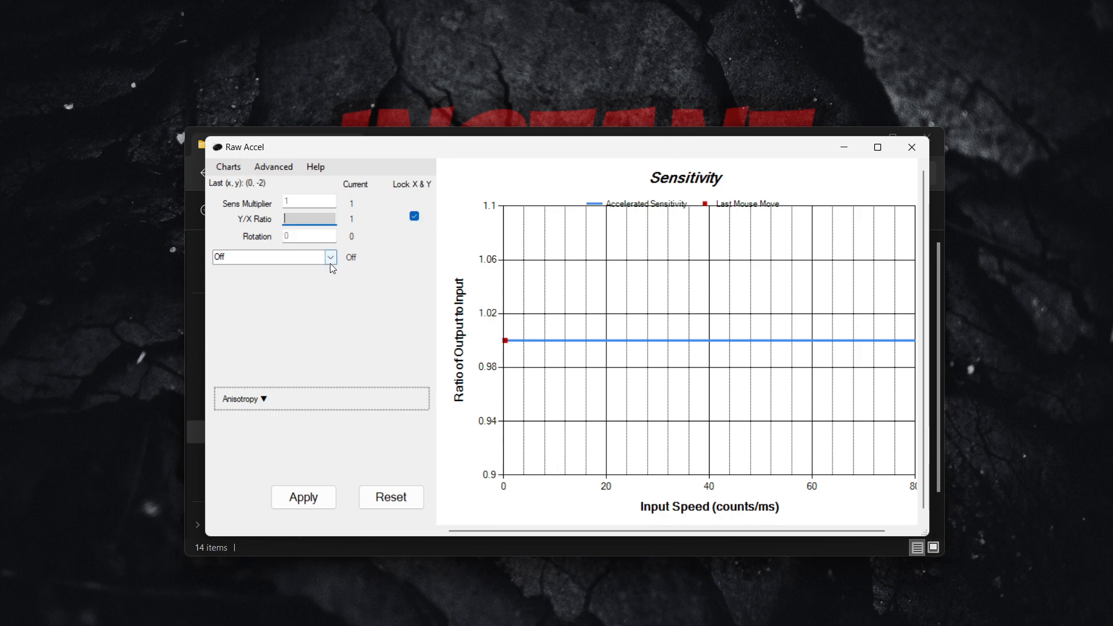
Step: Apply a Linear curve with Output cap type, cap 1.2 and input offset 15
click(330, 256)
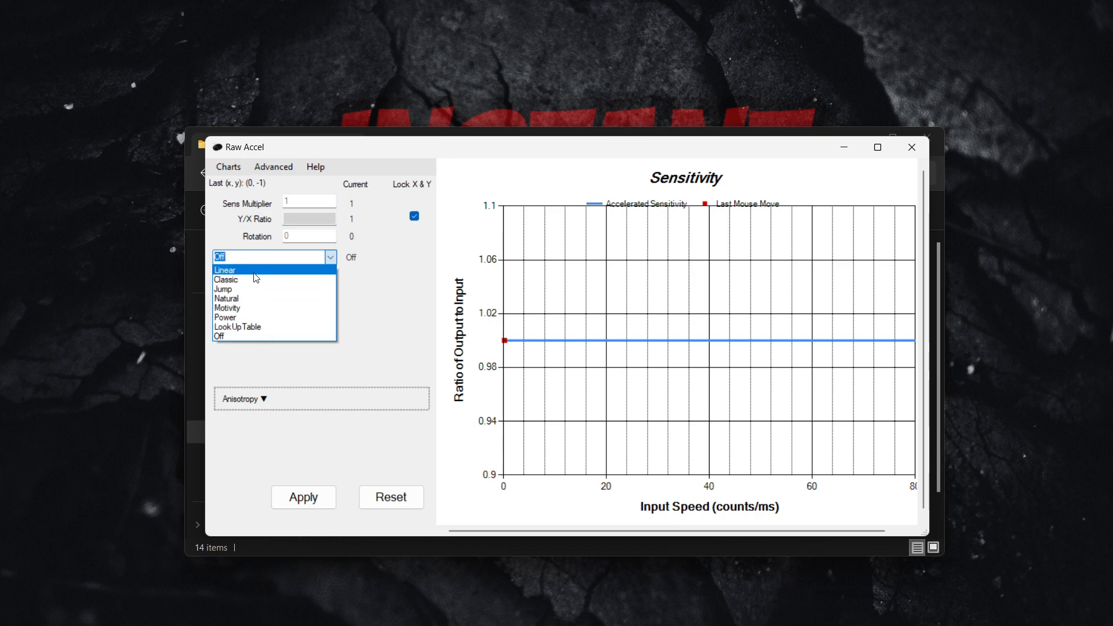
click(225, 270)
text(0.05)
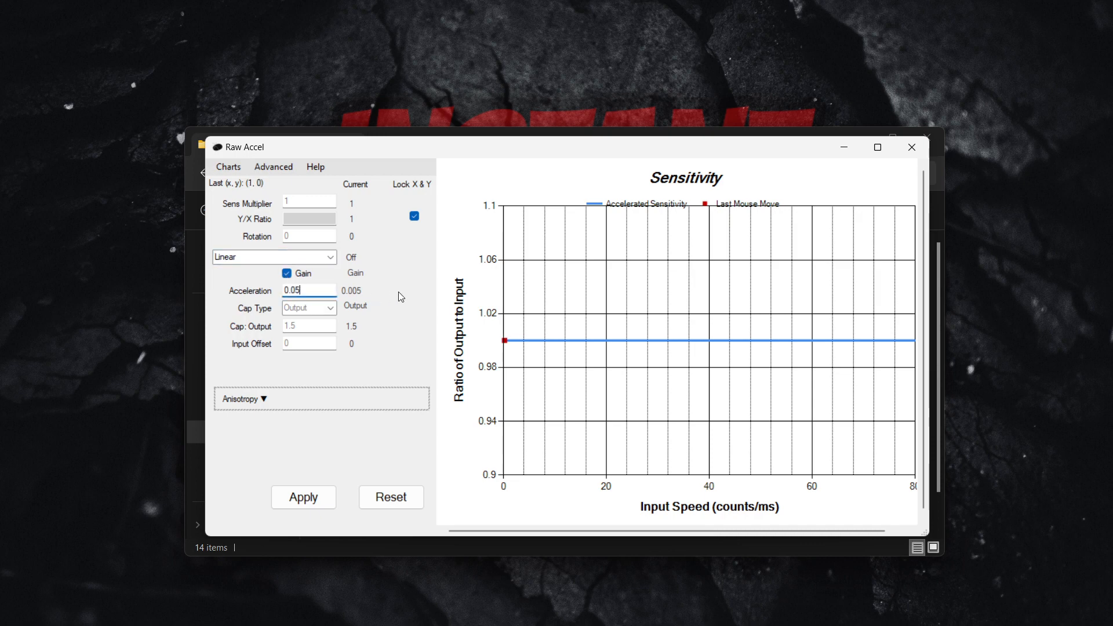
click(330, 308)
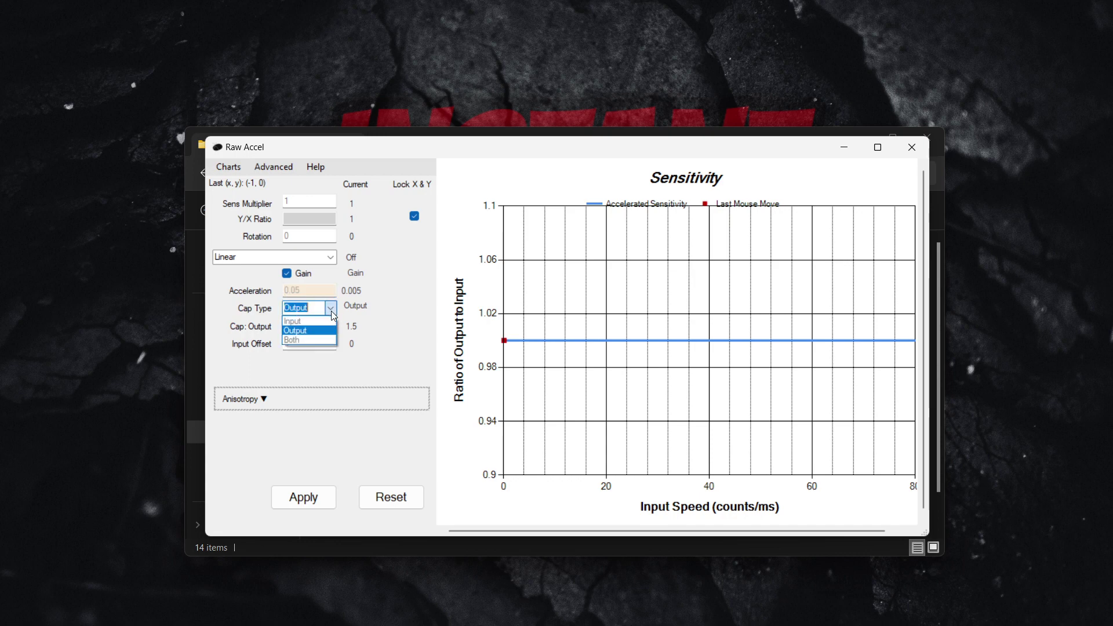
click(295, 330)
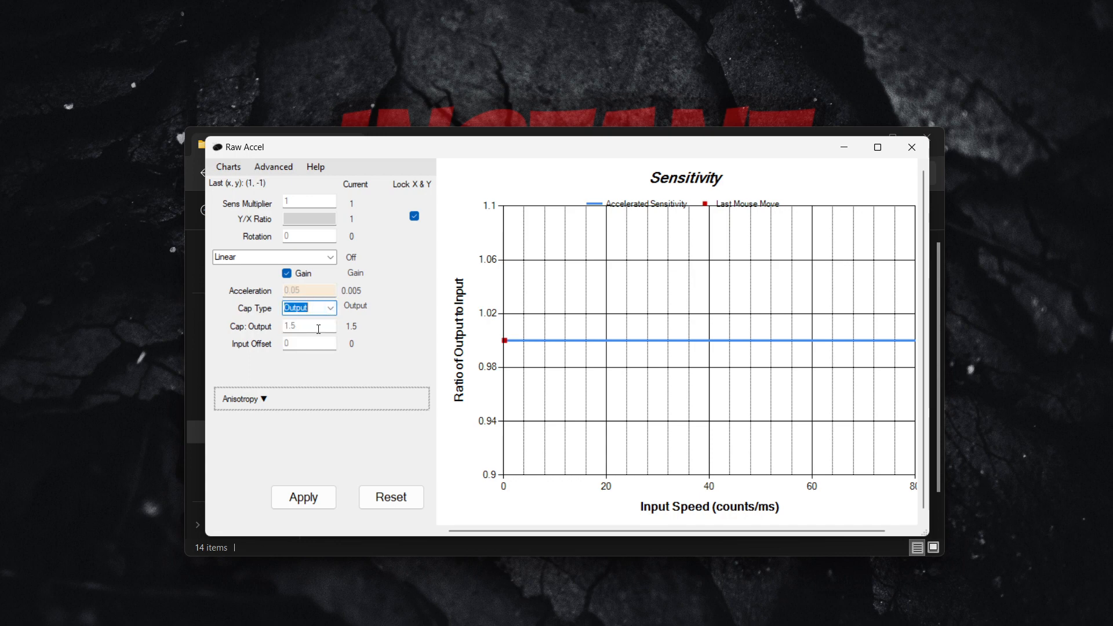
click(309, 326)
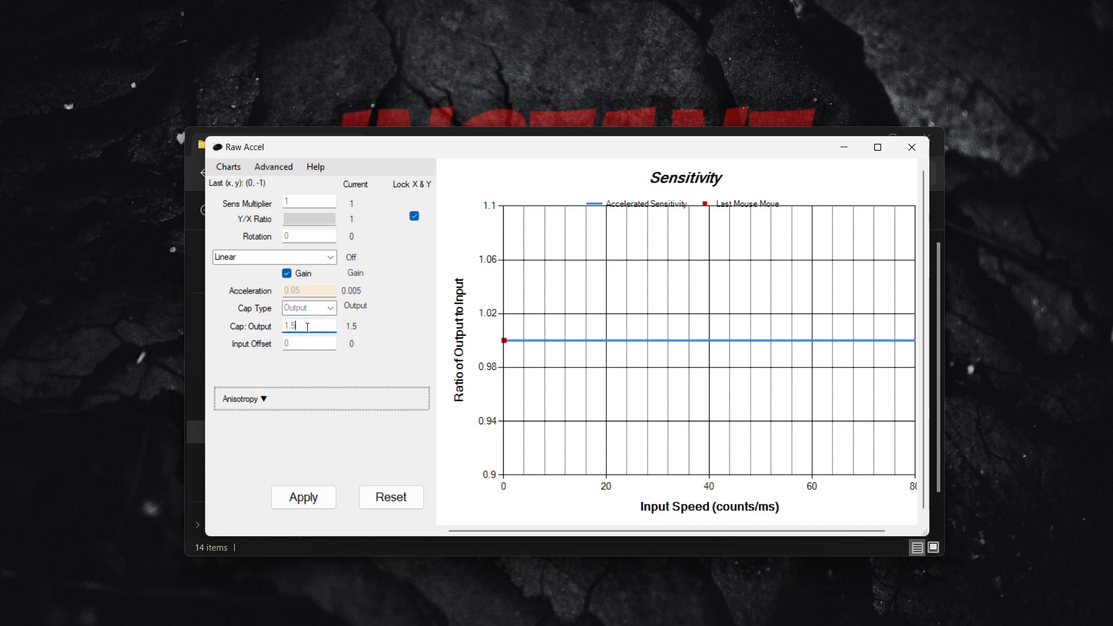
text(1.2)
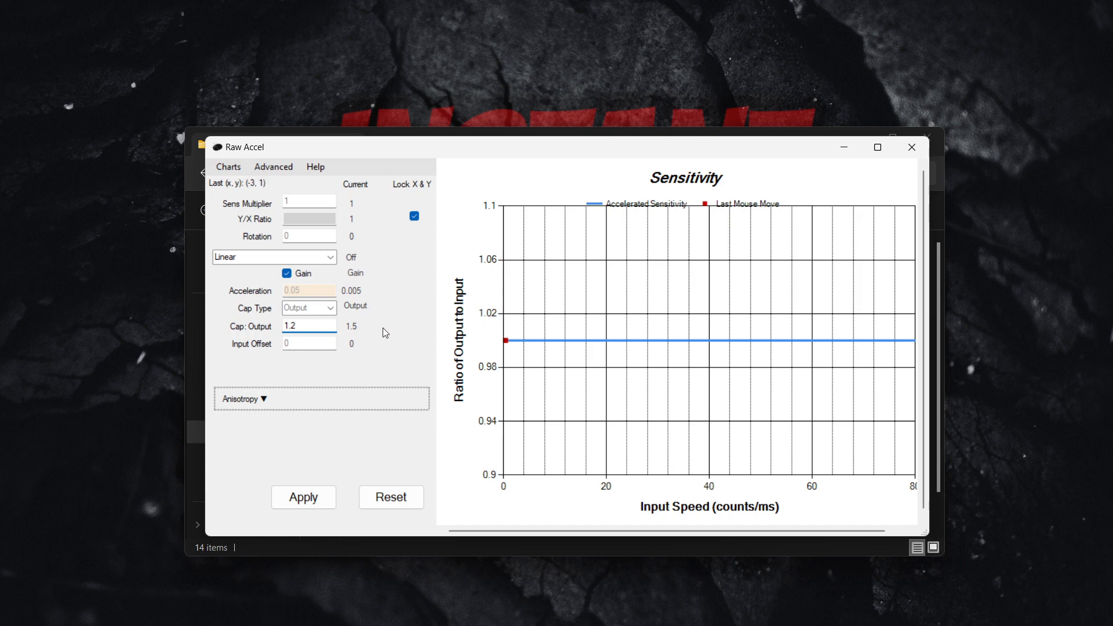
click(309, 344)
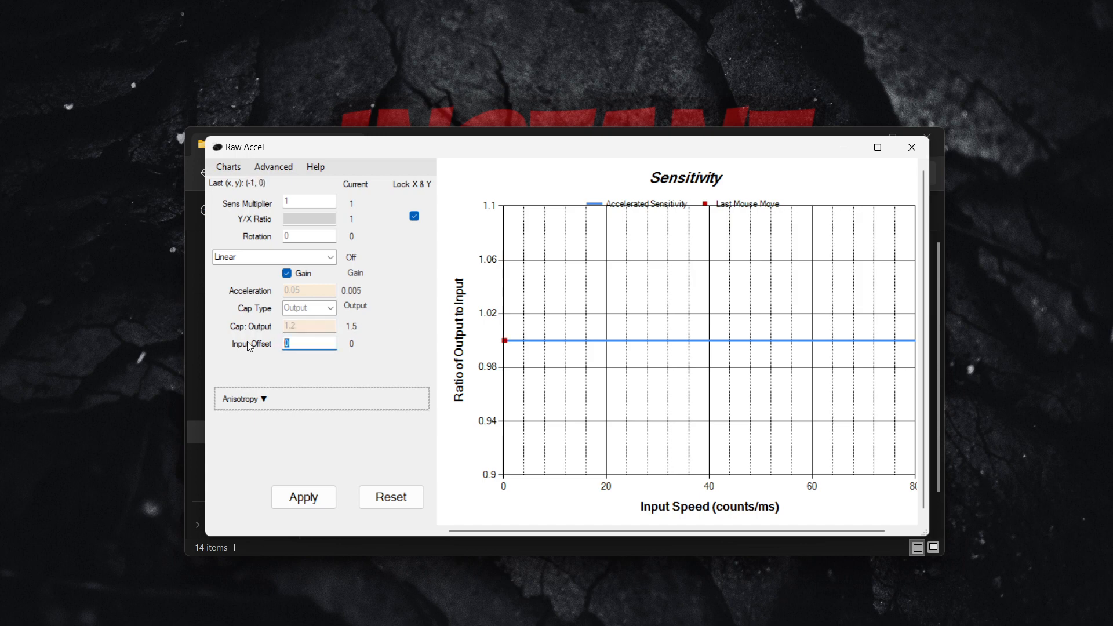
text(15)
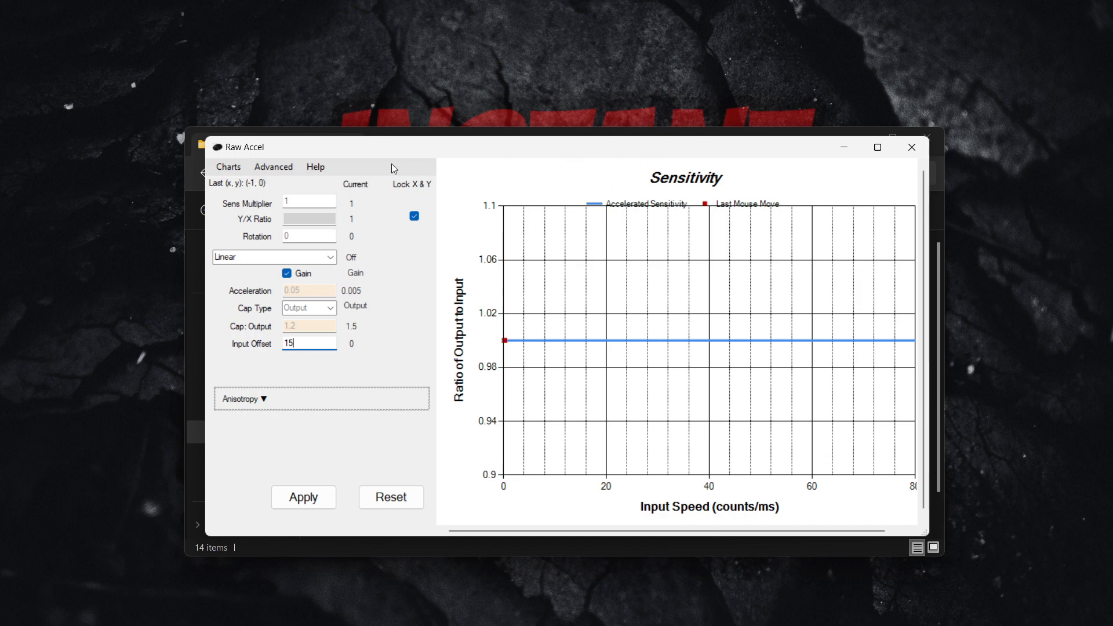
click(303, 496)
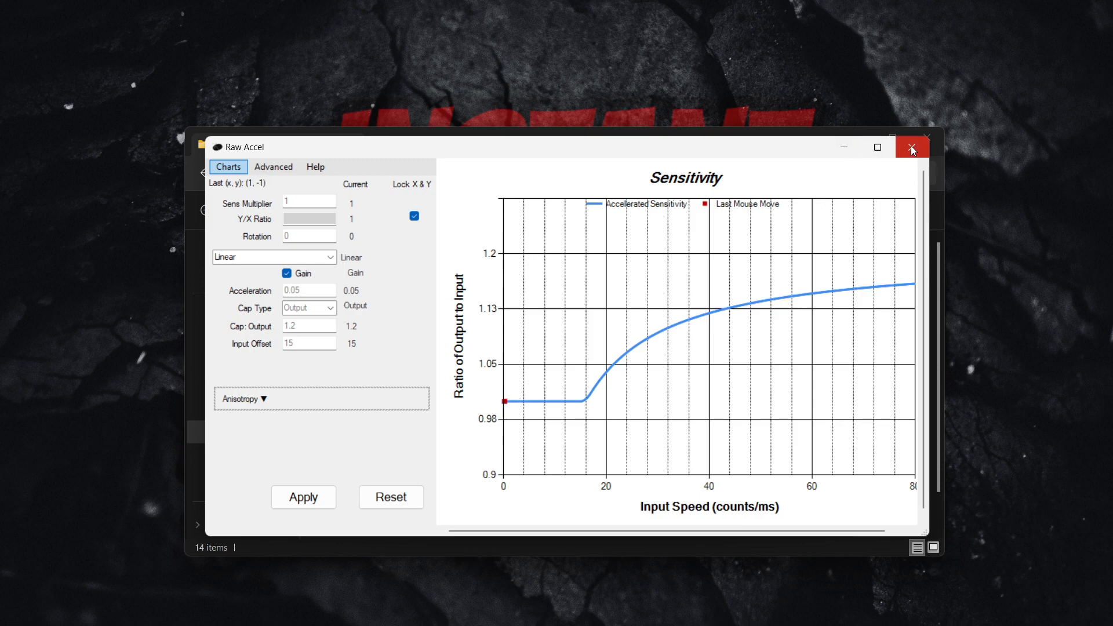
Step: Close Raw Accel and open RawAccel's settings.json in Notepad just once
click(912, 148)
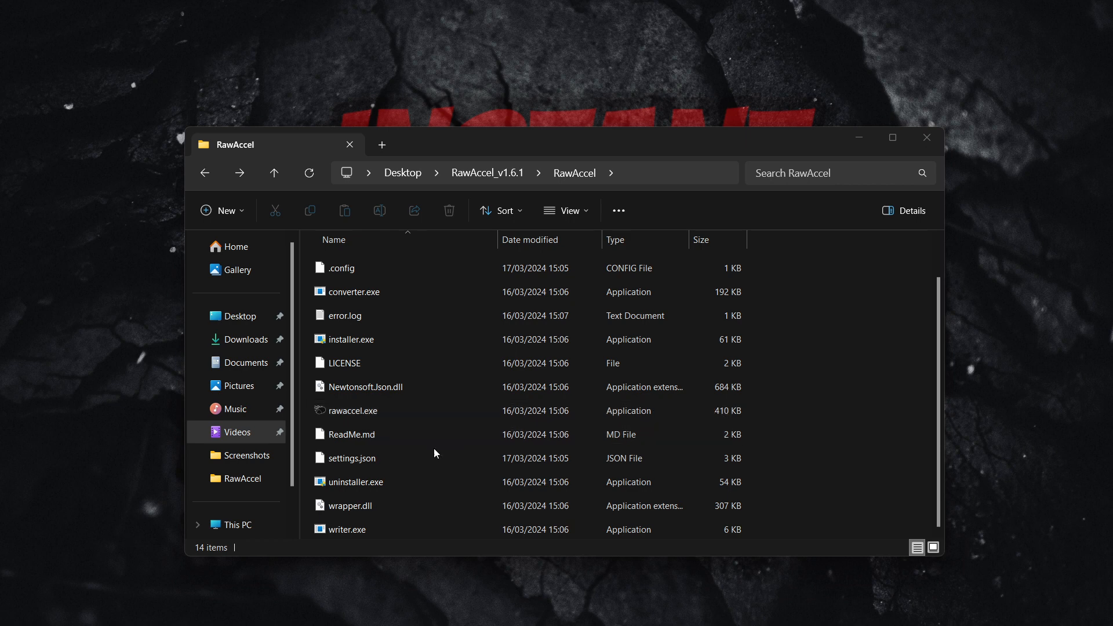
click(353, 458)
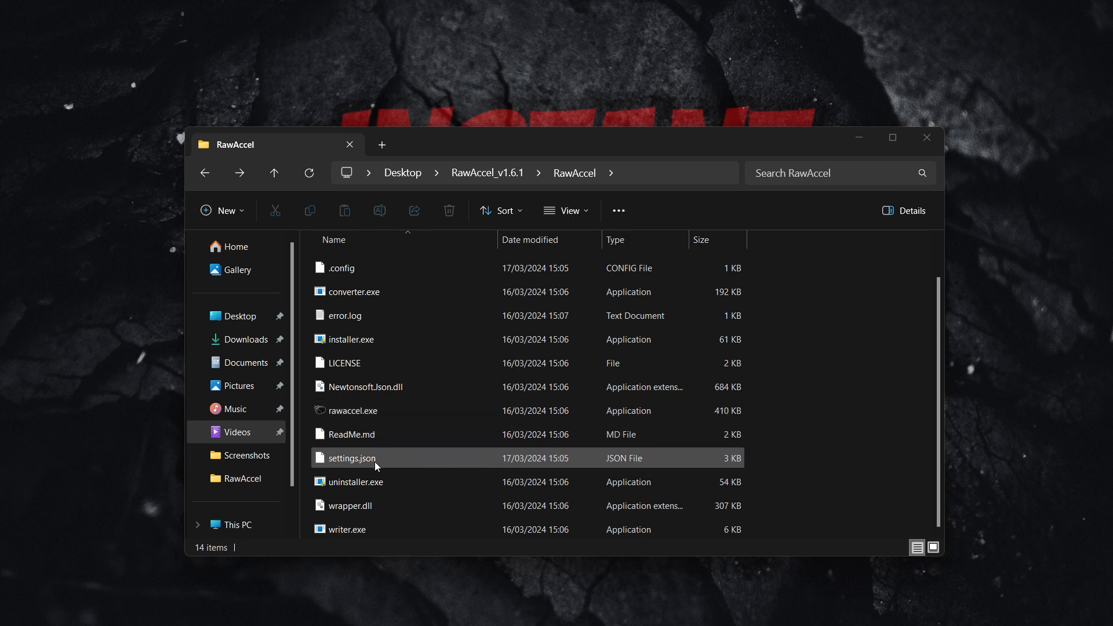
double_click(352, 458)
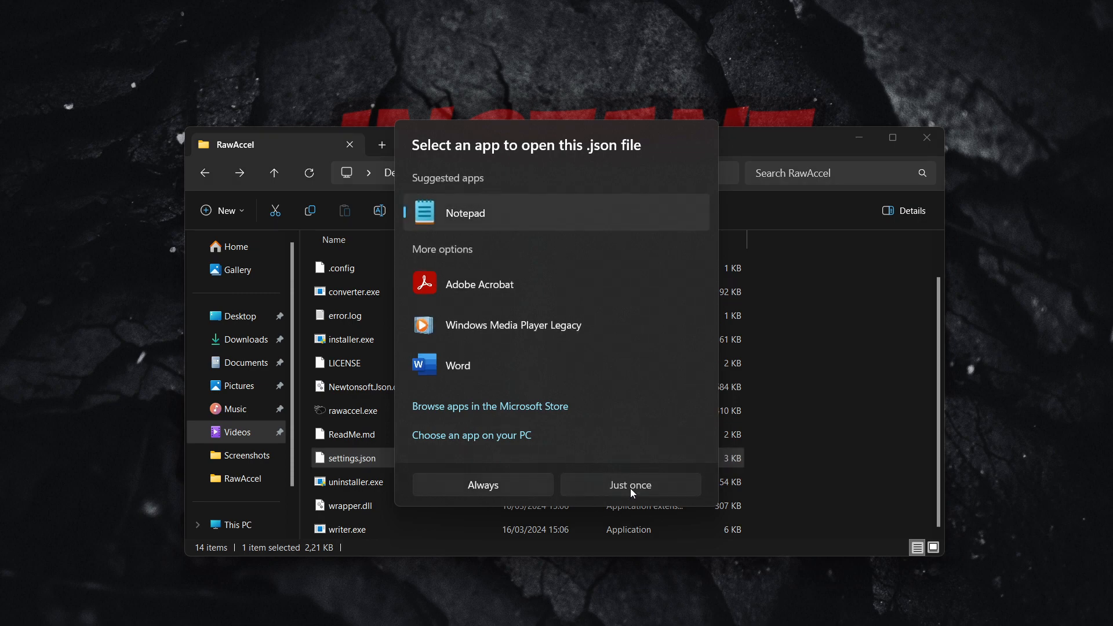
click(630, 484)
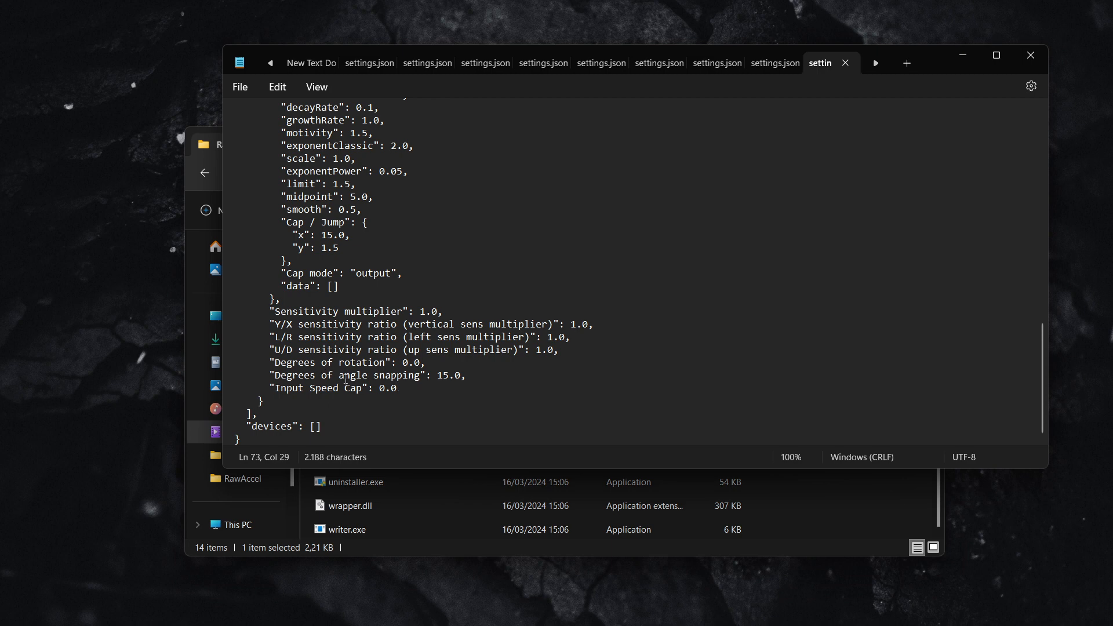
Step: Set 'Degrees of angle snapping' in settings.json to 15.0, then close Notepad
click(467, 375)
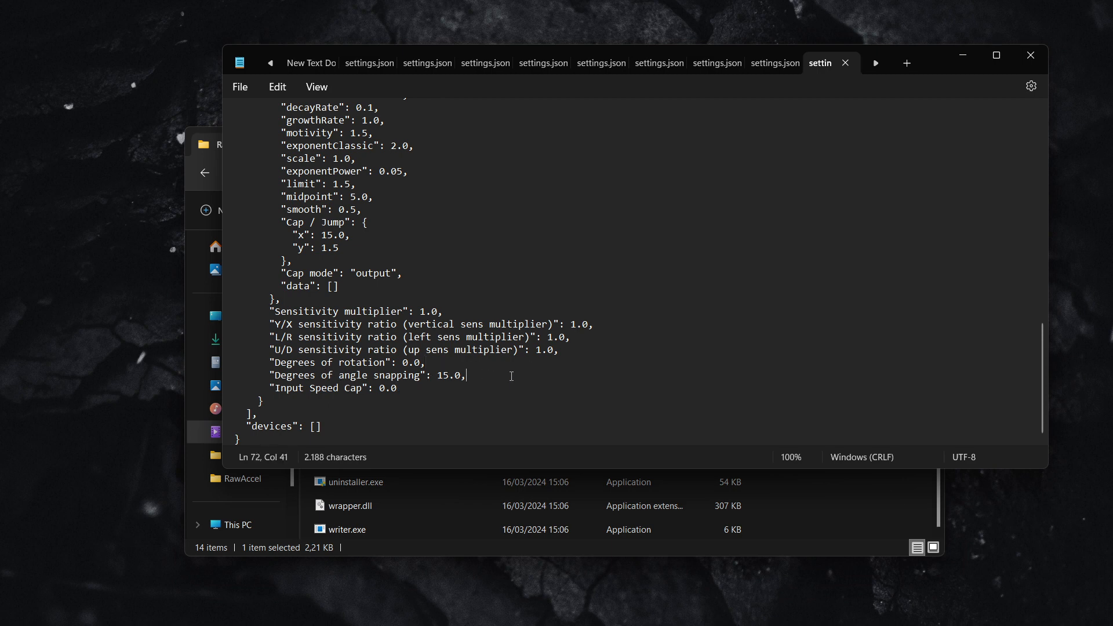
mouse_move(591, 360)
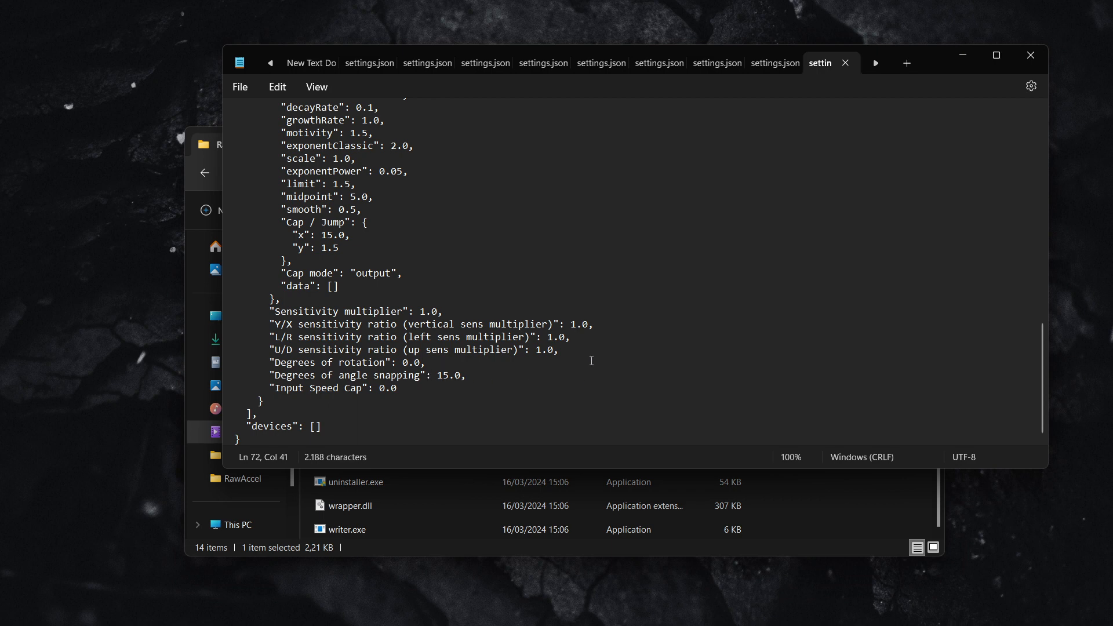
click(239, 87)
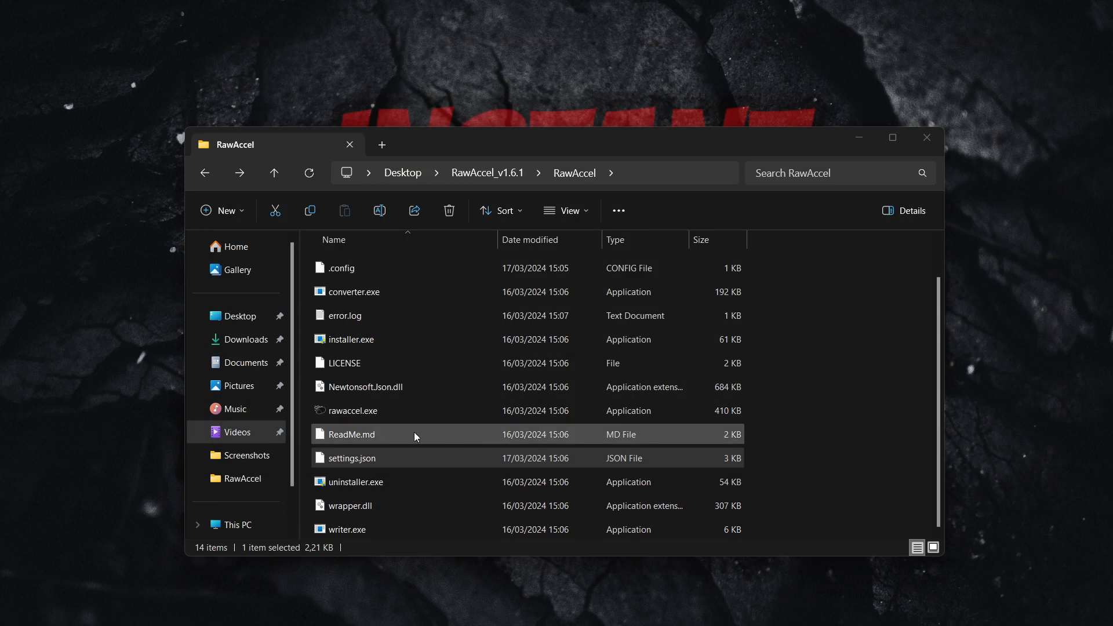
Step: Relaunch rawaccel.exe and apply the loaded Linear gain curve settings
double_click(352, 410)
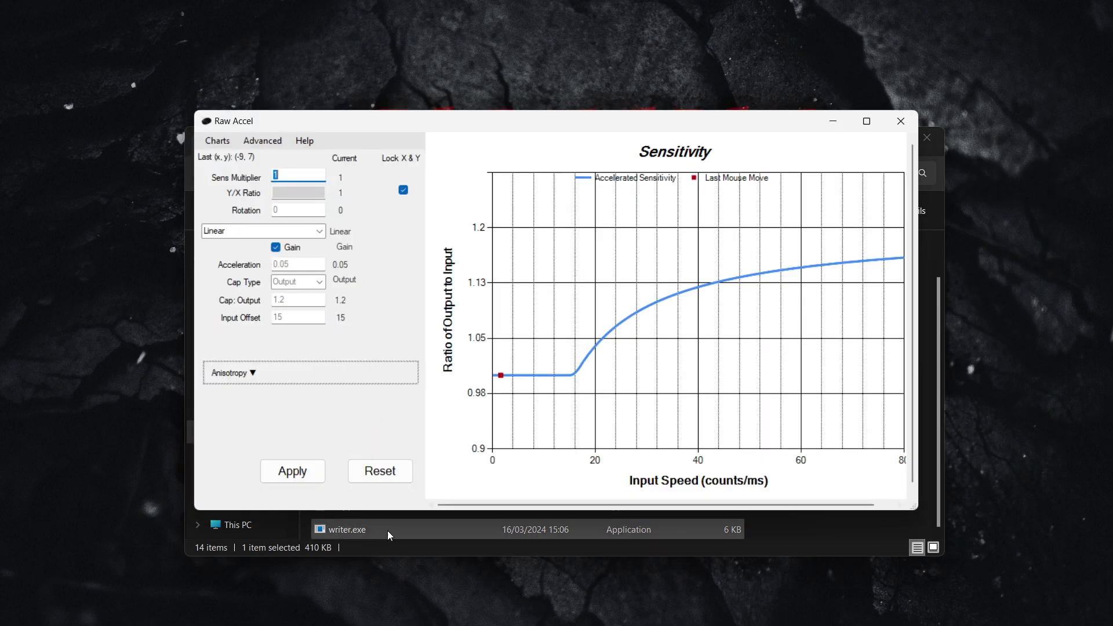
click(293, 472)
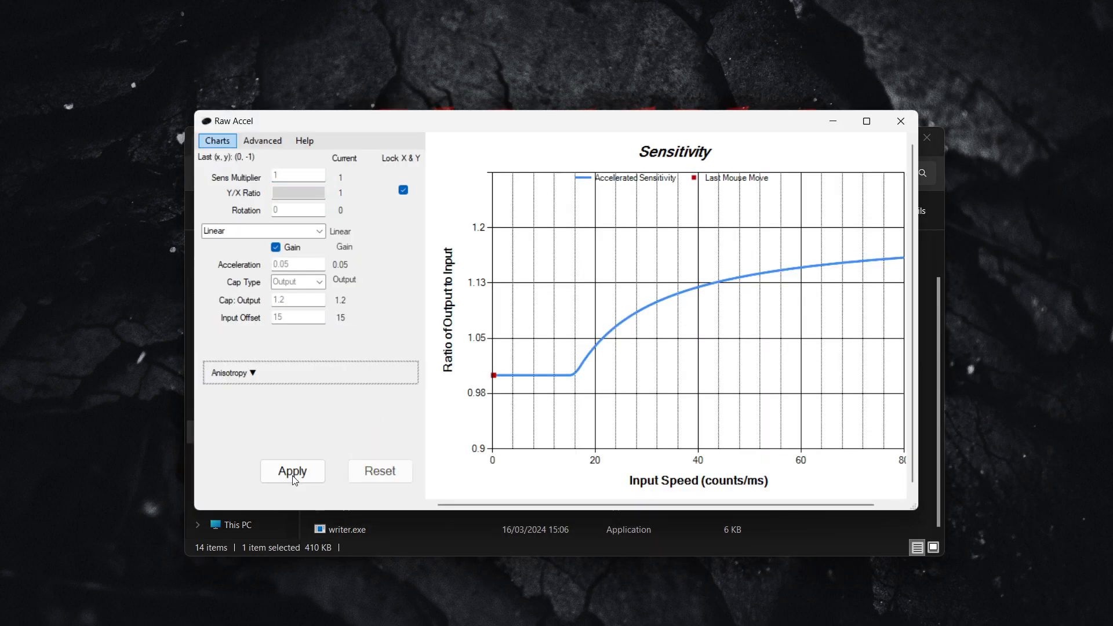